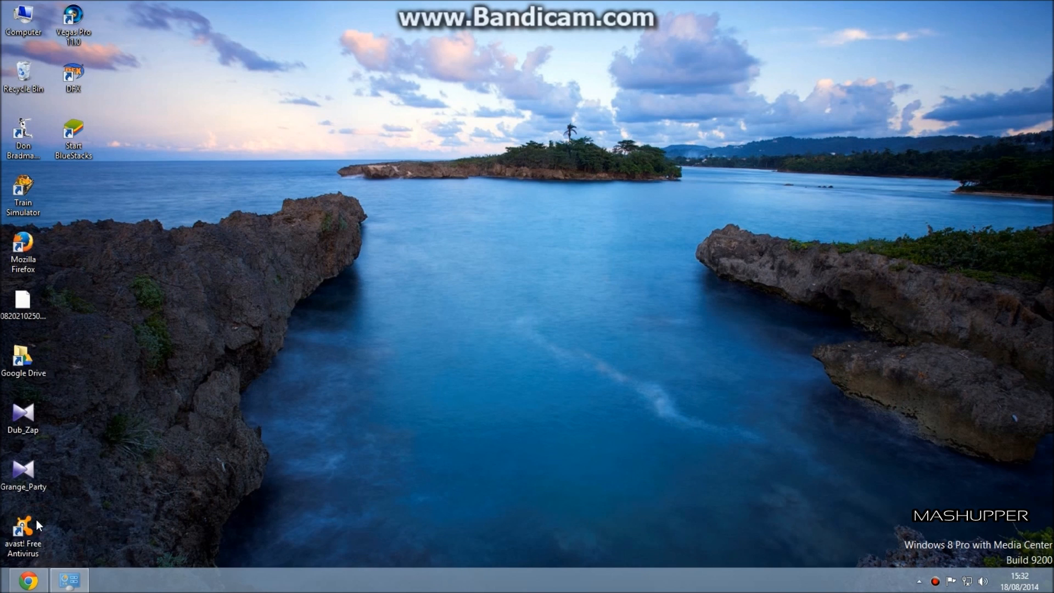
Open Control Panel and go to the Hardware and Sound category
{"action": "left_click", "coordinate": [68, 577]}
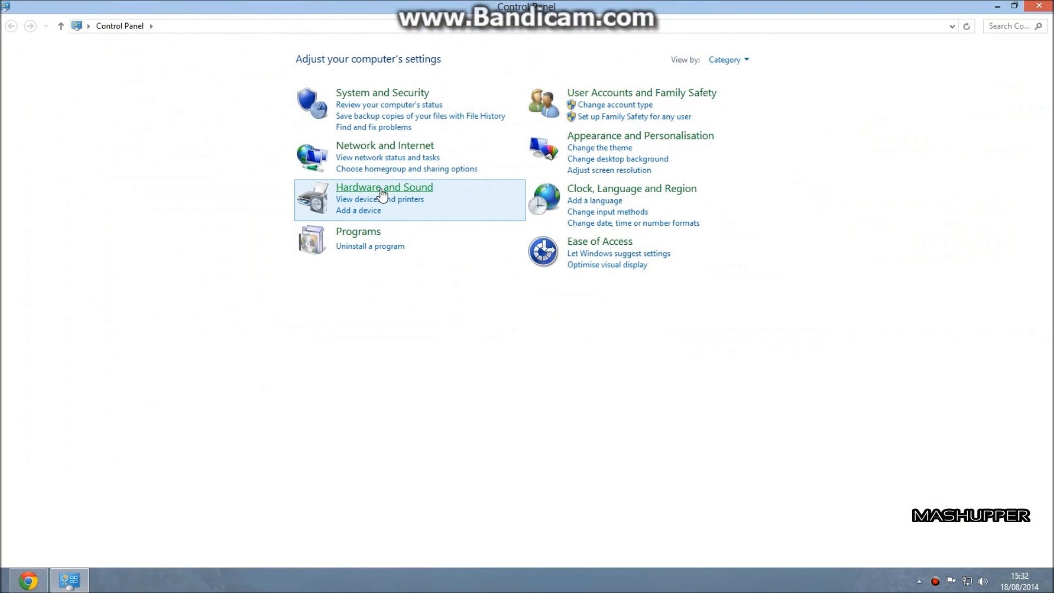
{"action": "left_click", "coordinate": [385, 187]}
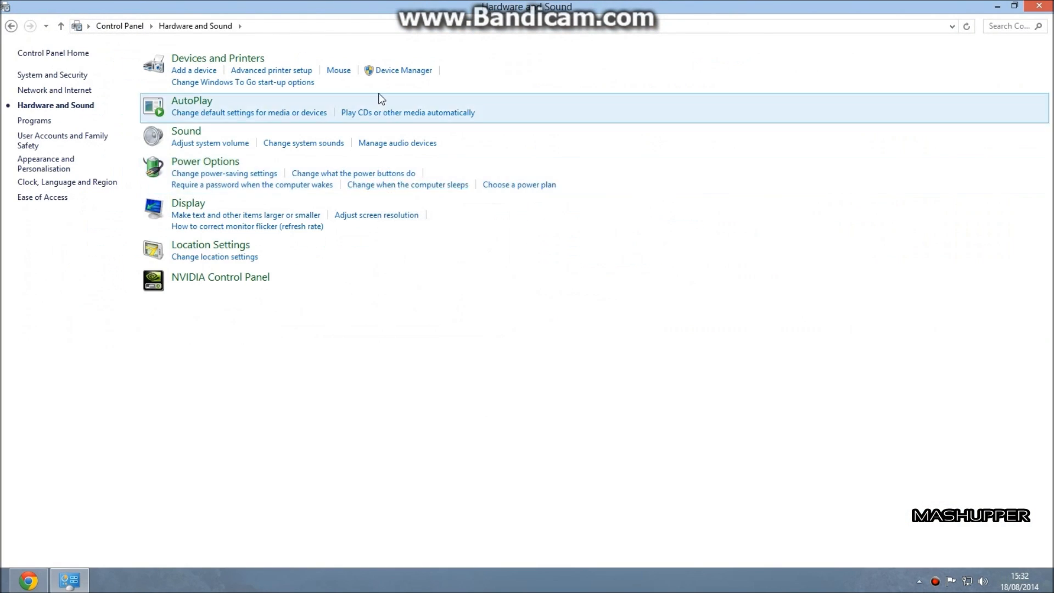
{"action": "mouse_move", "coordinate": [386, 78]}
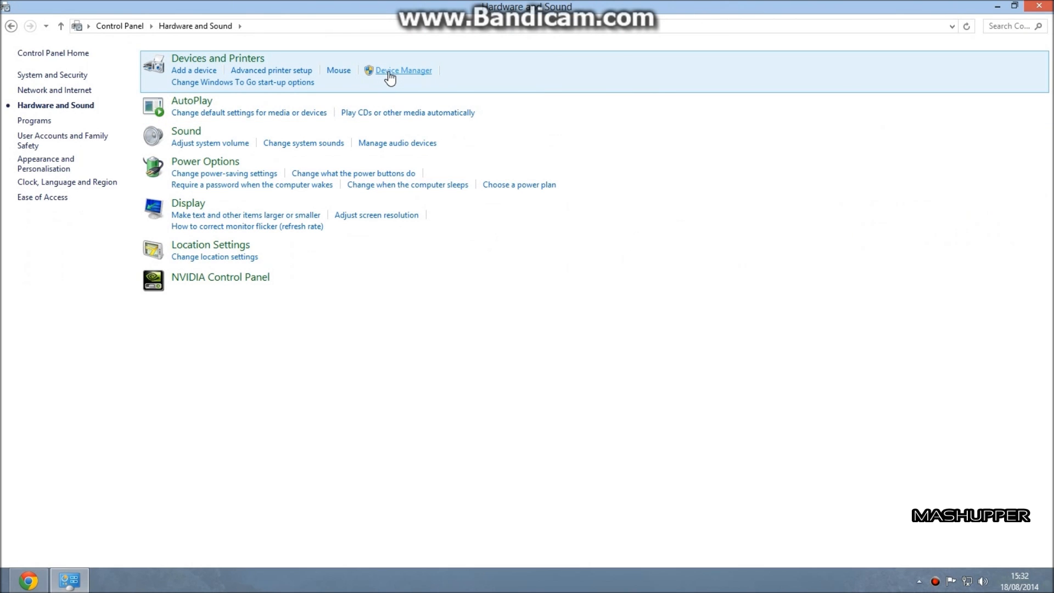
Open Device Manager, expand Display adapters, and right-click the NVIDIA GeForce GT 630
{"action": "left_click", "coordinate": [403, 71]}
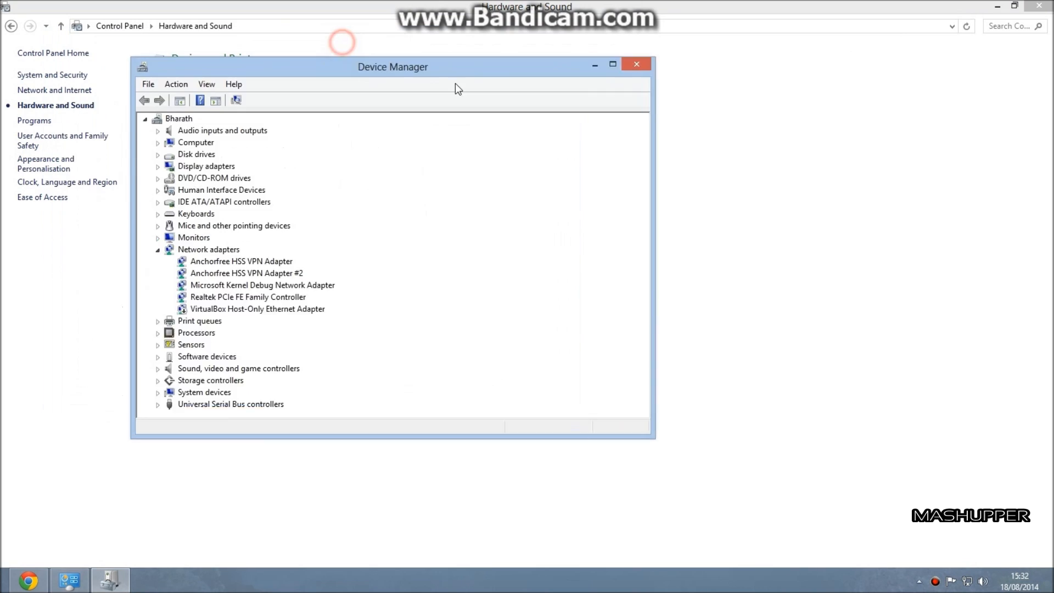
{"action": "left_click_drag", "start_coordinate": [393, 66], "coordinate": [510, 99]}
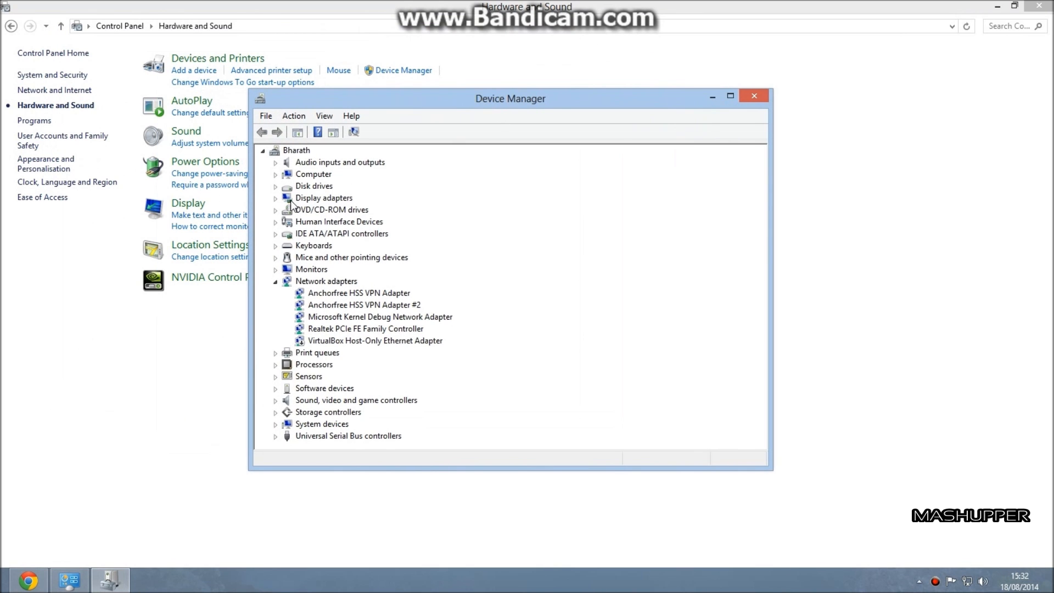
{"action": "left_click", "coordinate": [276, 198]}
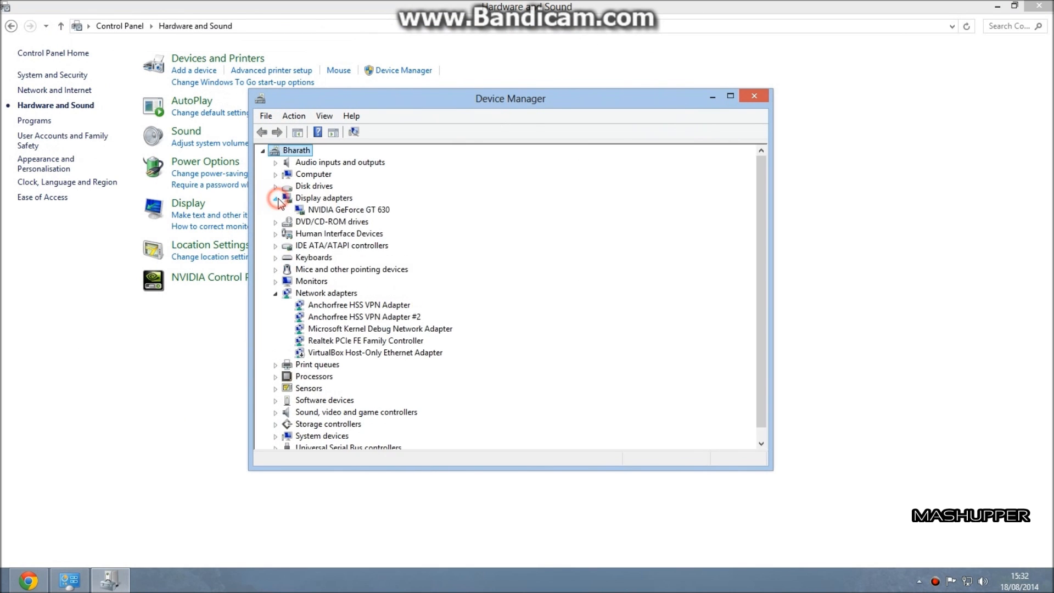
{"action": "left_click", "coordinate": [342, 209]}
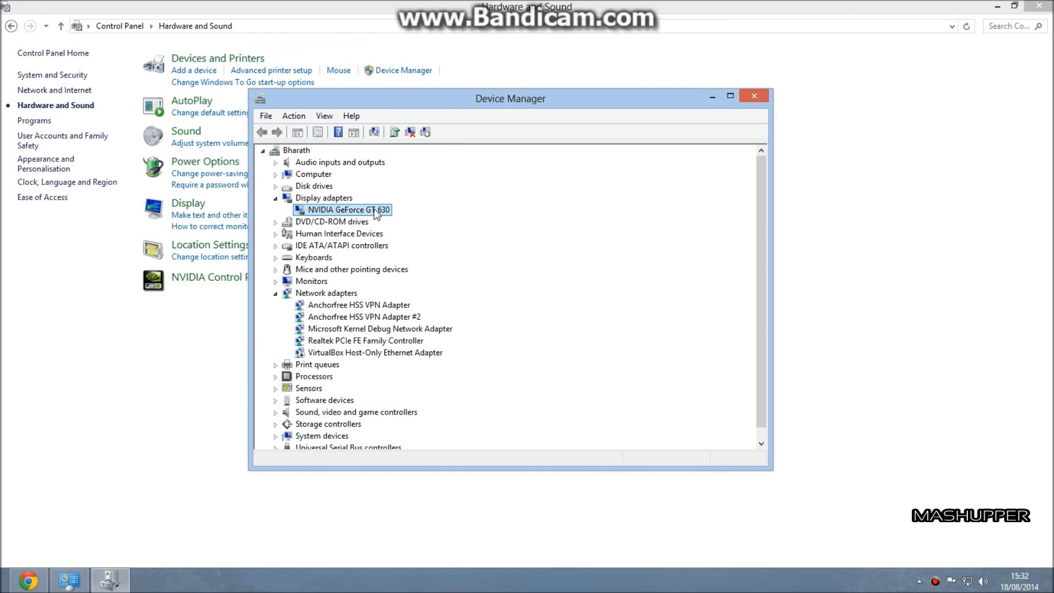
{"action": "mouse_move", "coordinate": [362, 216]}
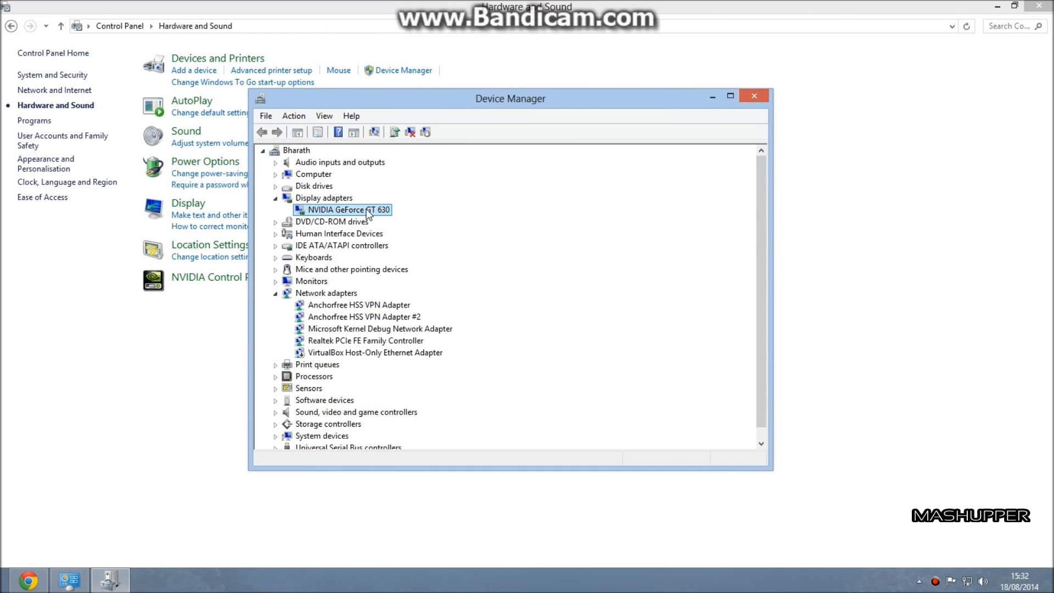
{"action": "right_click", "coordinate": [342, 209]}
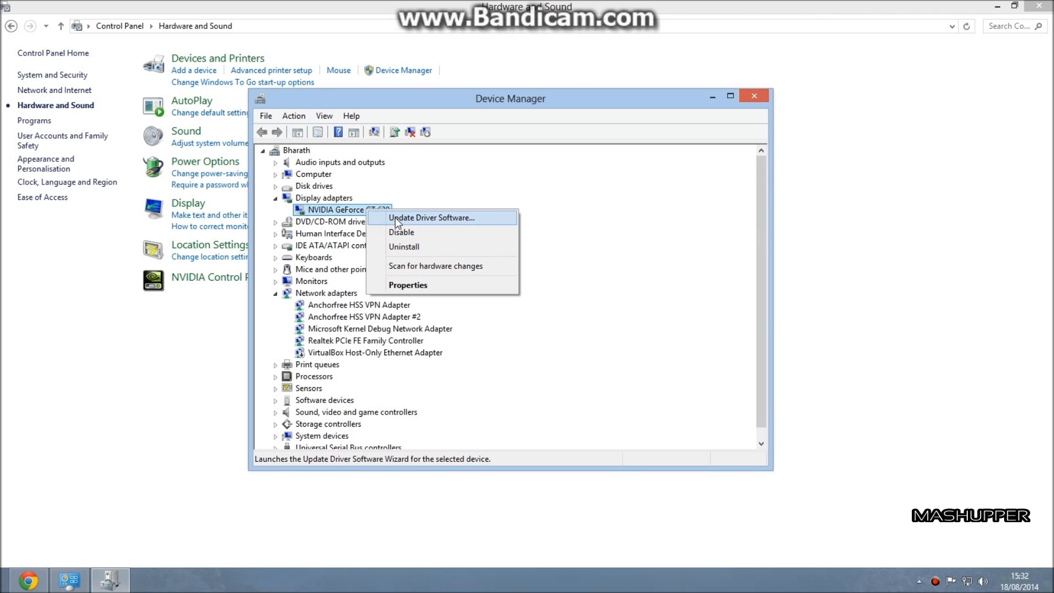
{"action": "mouse_move", "coordinate": [402, 224]}
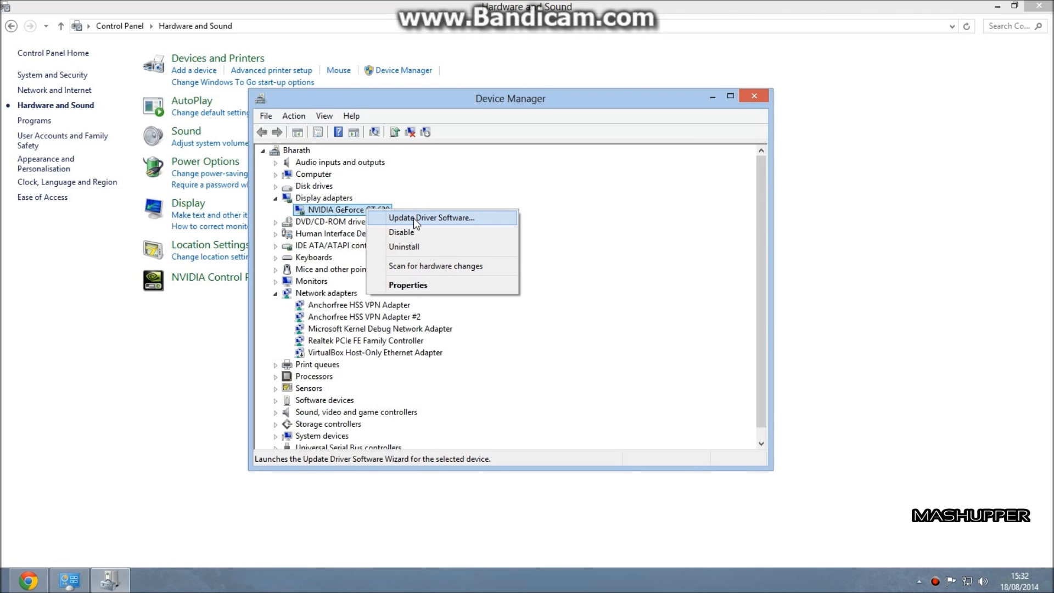
Run an automatic driver search for the GeForce GT 630 and confirm the driver is current
{"action": "left_click", "coordinate": [426, 218]}
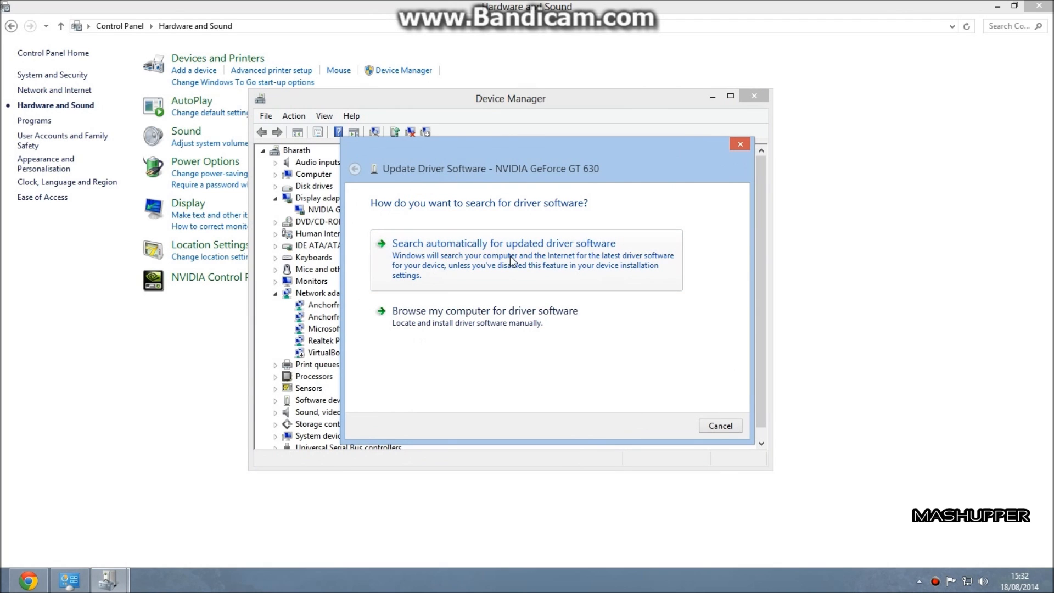
{"action": "left_click", "coordinate": [504, 243]}
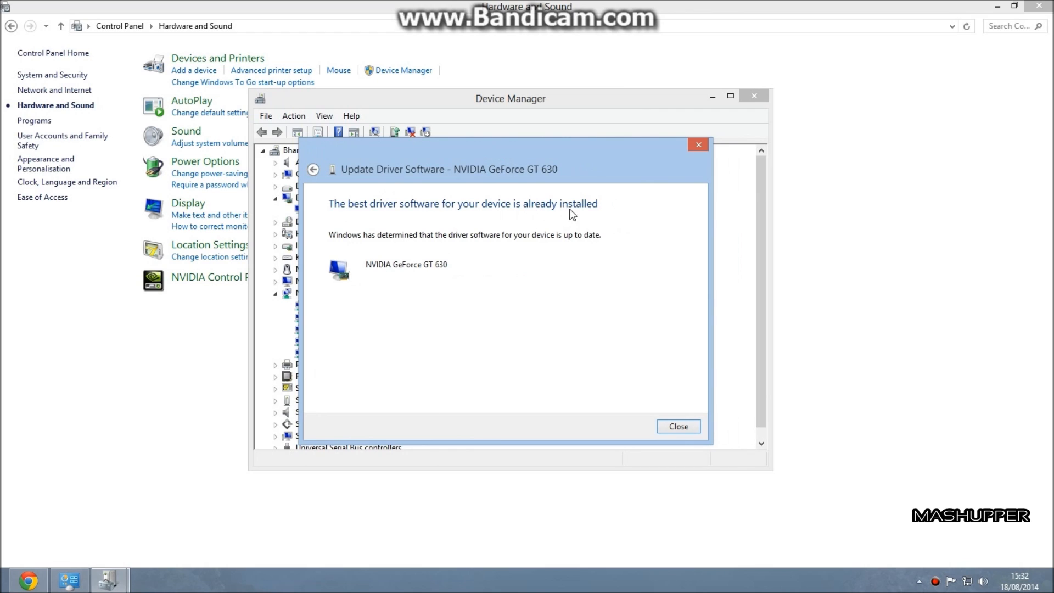
{"action": "mouse_move", "coordinate": [489, 333]}
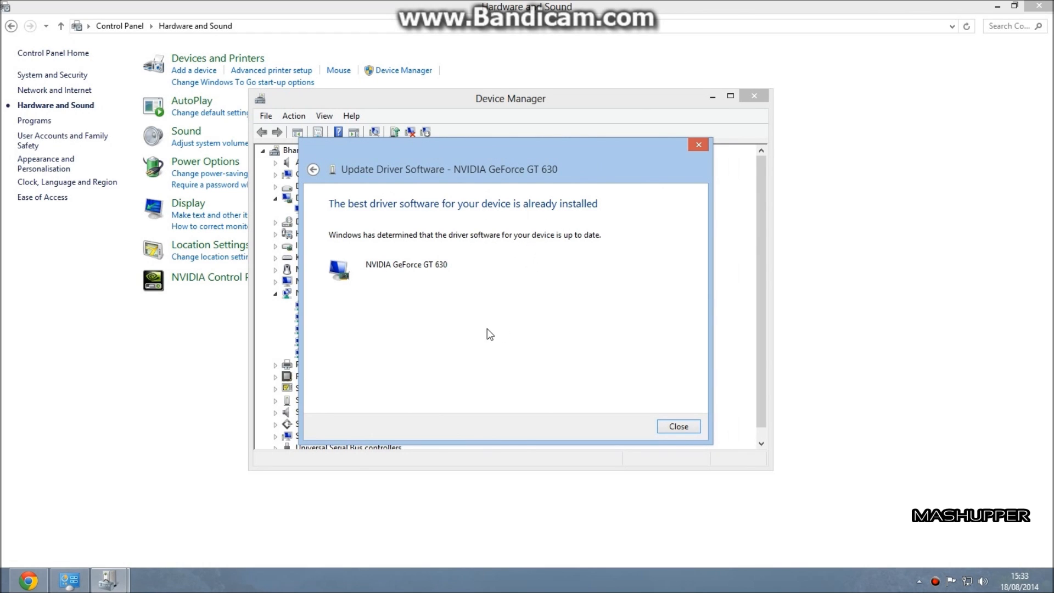
{"action": "mouse_move", "coordinate": [474, 172]}
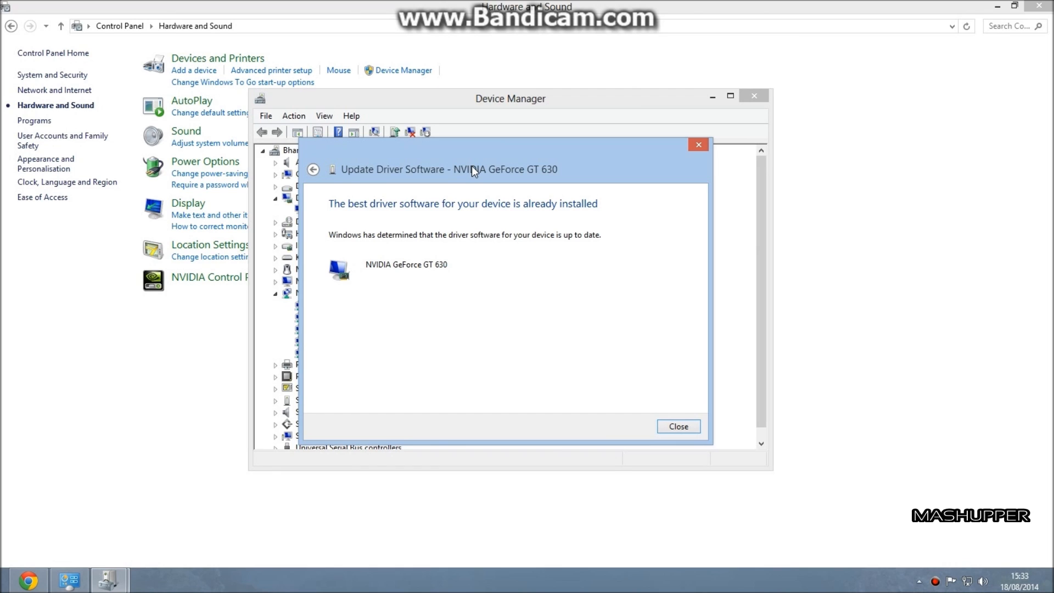
{"action": "mouse_move", "coordinate": [483, 172]}
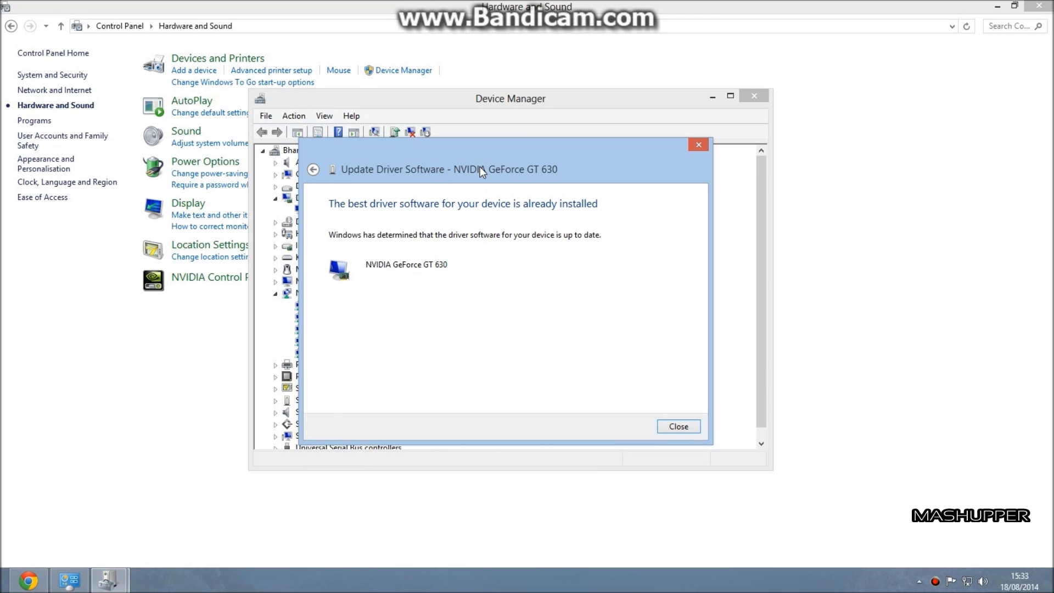
{"action": "left_click_drag", "start_coordinate": [481, 169], "coordinate": [420, 178]}
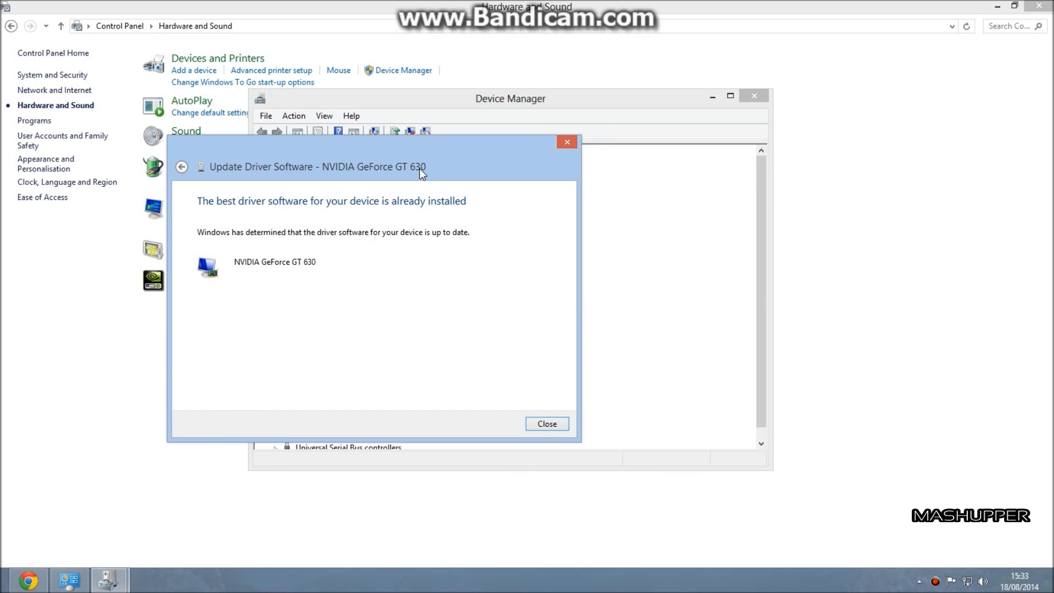
{"action": "left_click", "coordinate": [547, 423]}
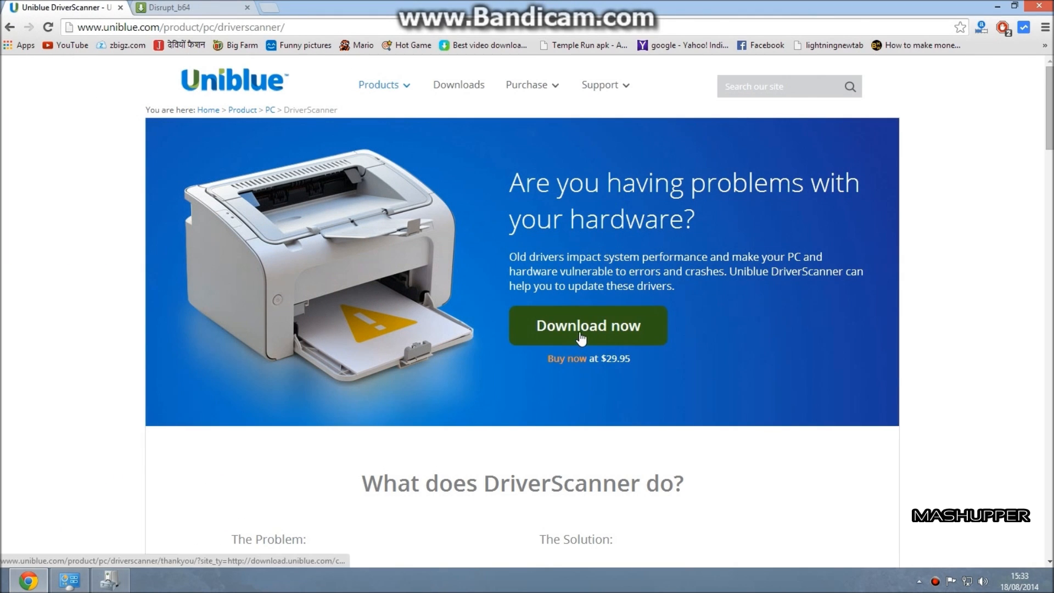
Download the DriverScanner installer and save driverscanner.exe to the Desktop
{"action": "left_click", "coordinate": [589, 325]}
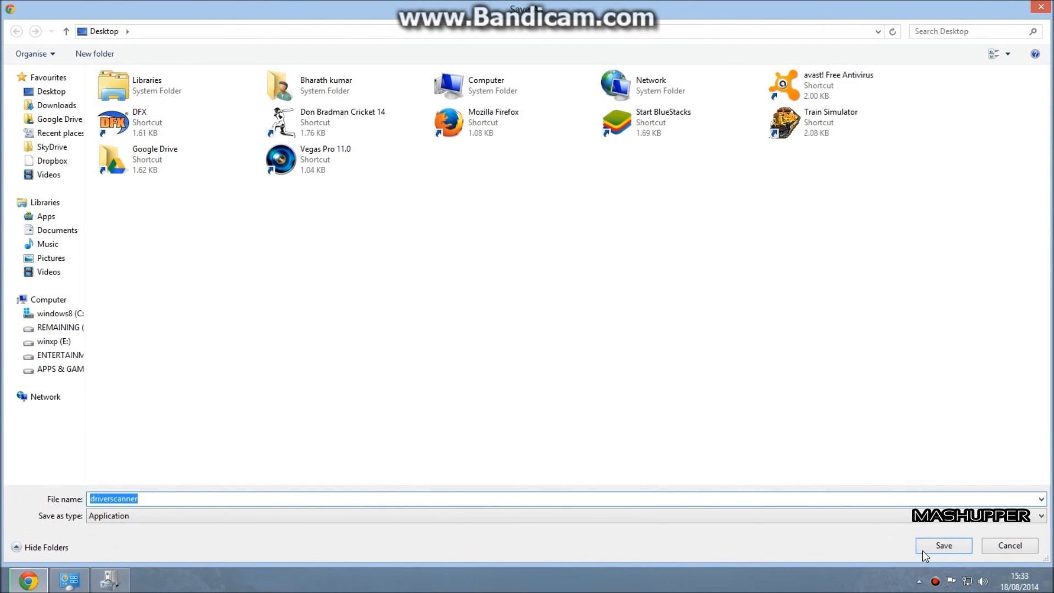
{"action": "left_click", "coordinate": [945, 545]}
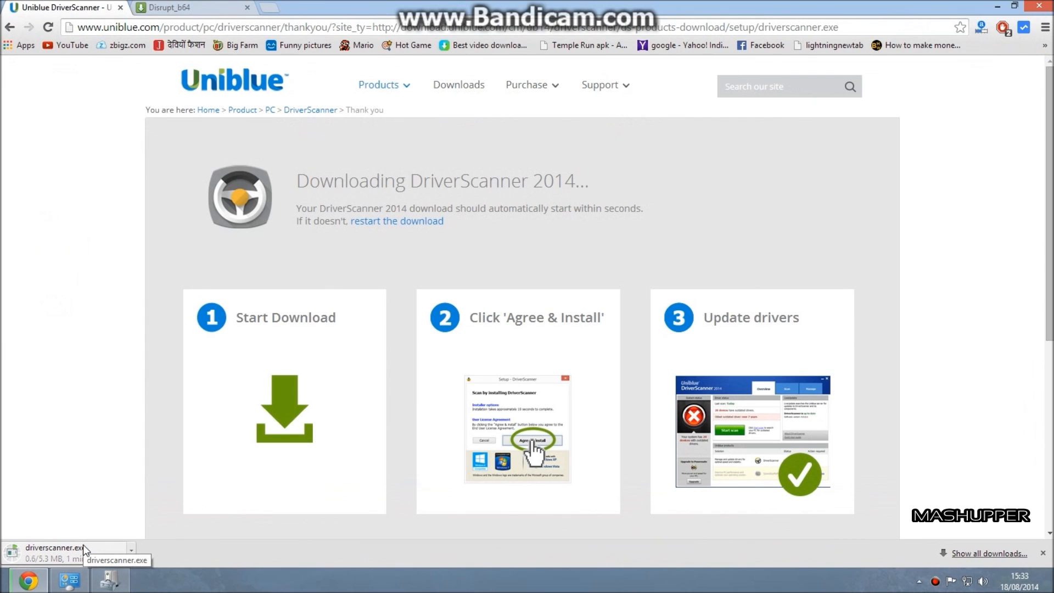
Scroll down to the Start Download, Agree & Install and Update drivers steps
{"action": "scroll", "scroll_direction": "down", "scroll_amount": 3}
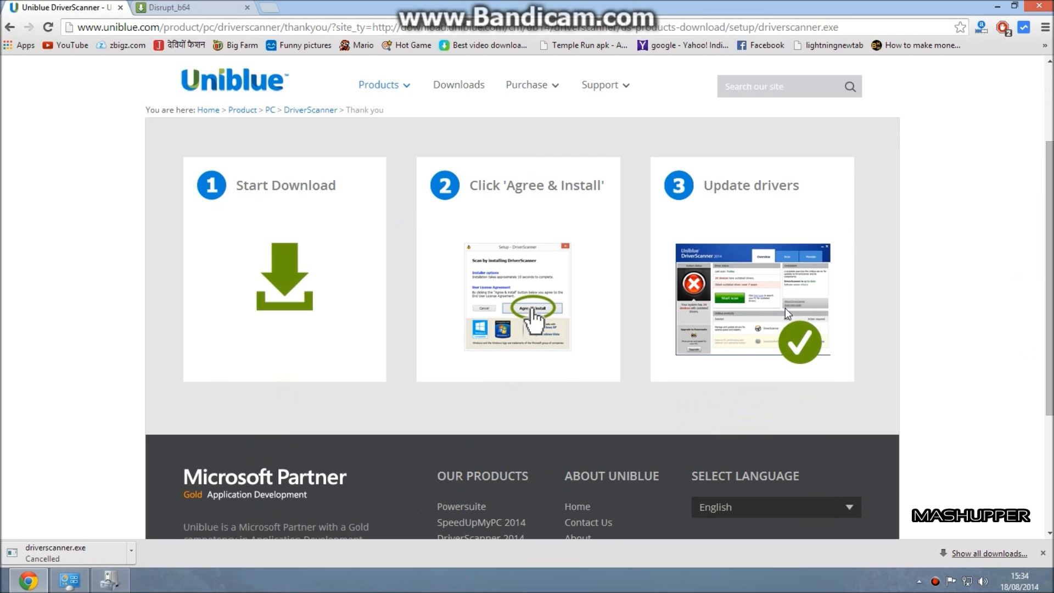
{"action": "mouse_move", "coordinate": [741, 310]}
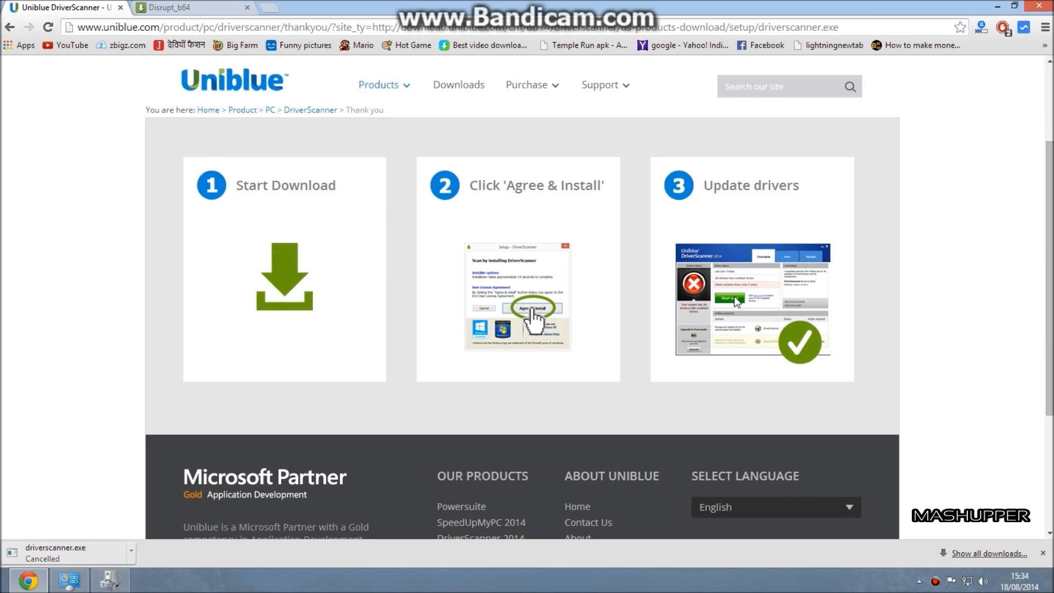
{"action": "mouse_move", "coordinate": [756, 297]}
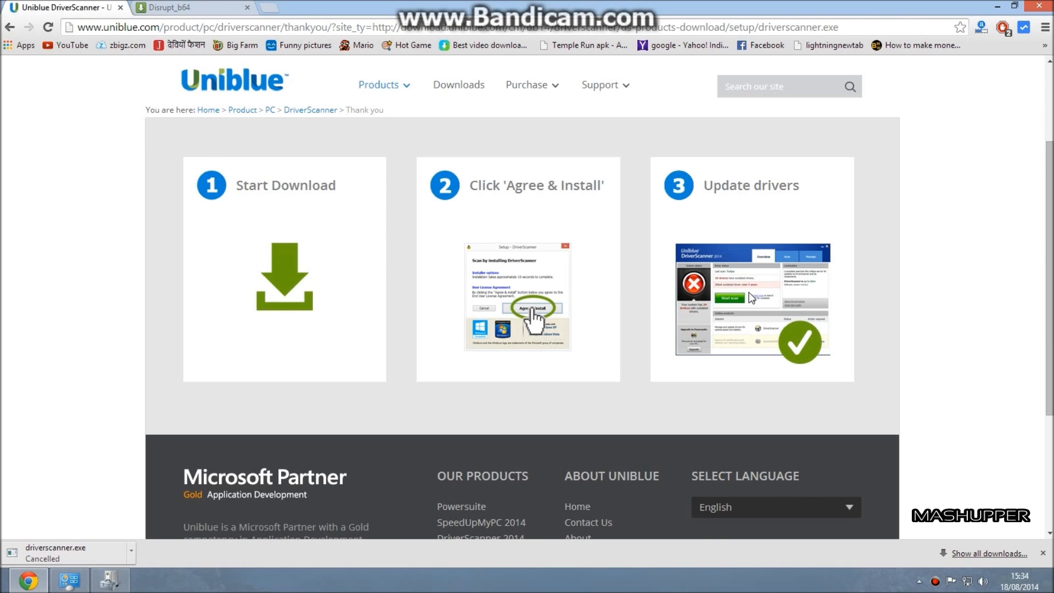
{"action": "mouse_move", "coordinate": [803, 286]}
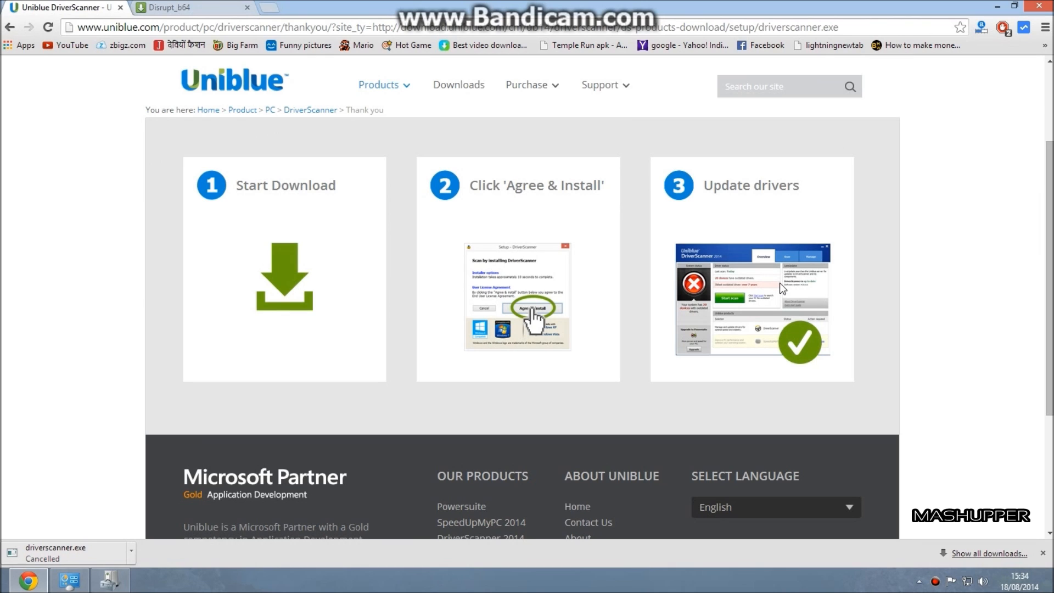
{"action": "mouse_move", "coordinate": [777, 290]}
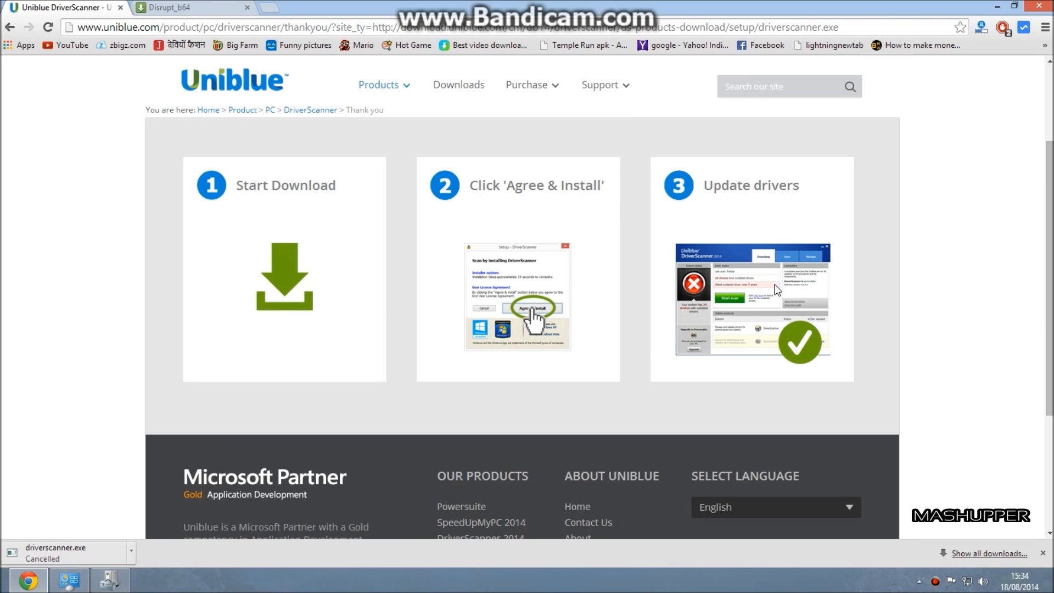
{"action": "mouse_move", "coordinate": [784, 294]}
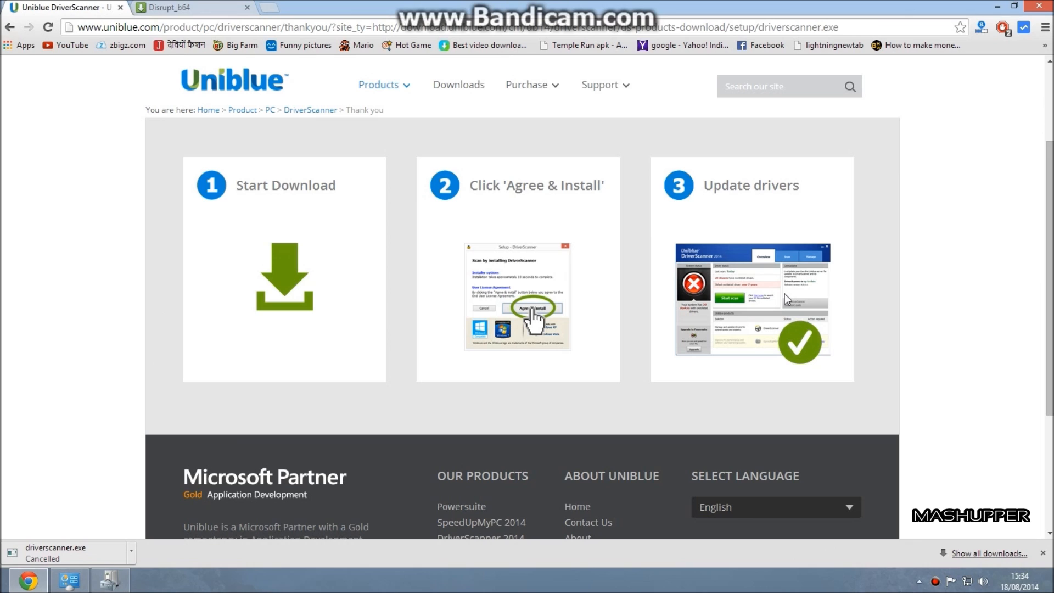
{"action": "mouse_move", "coordinate": [778, 290]}
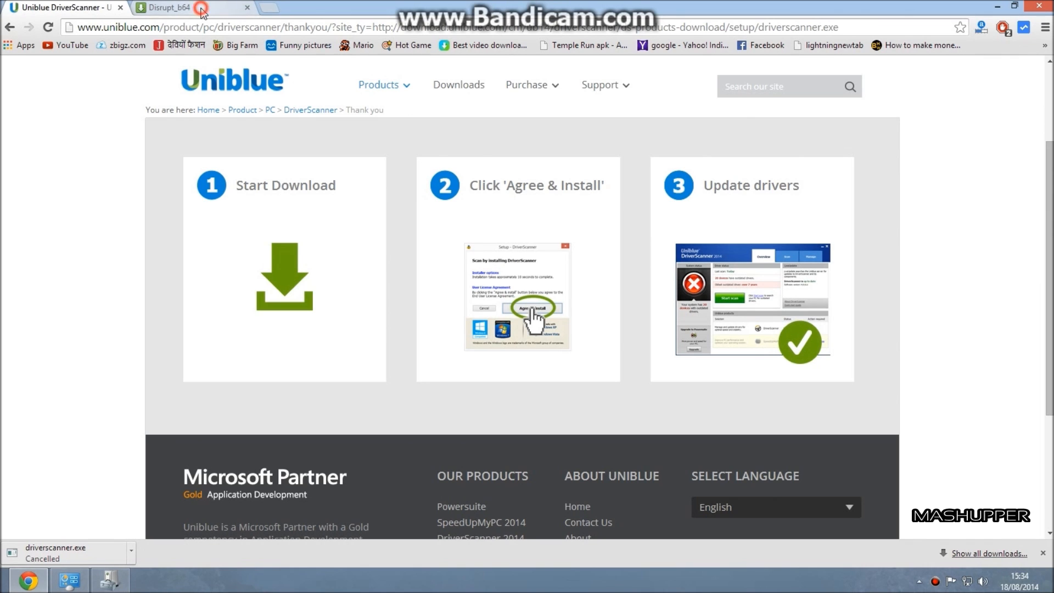
On the Disrupt_b64 MediaFire tab, download the 41.87 MB file and save it to the Desktop
{"action": "left_click", "coordinate": [164, 11]}
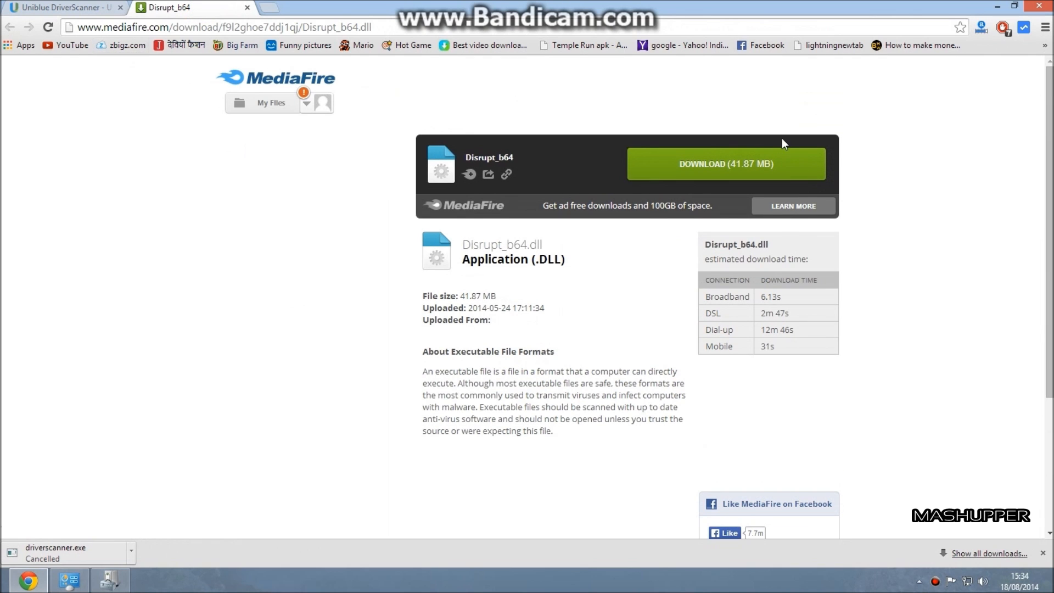
{"action": "mouse_move", "coordinate": [528, 173]}
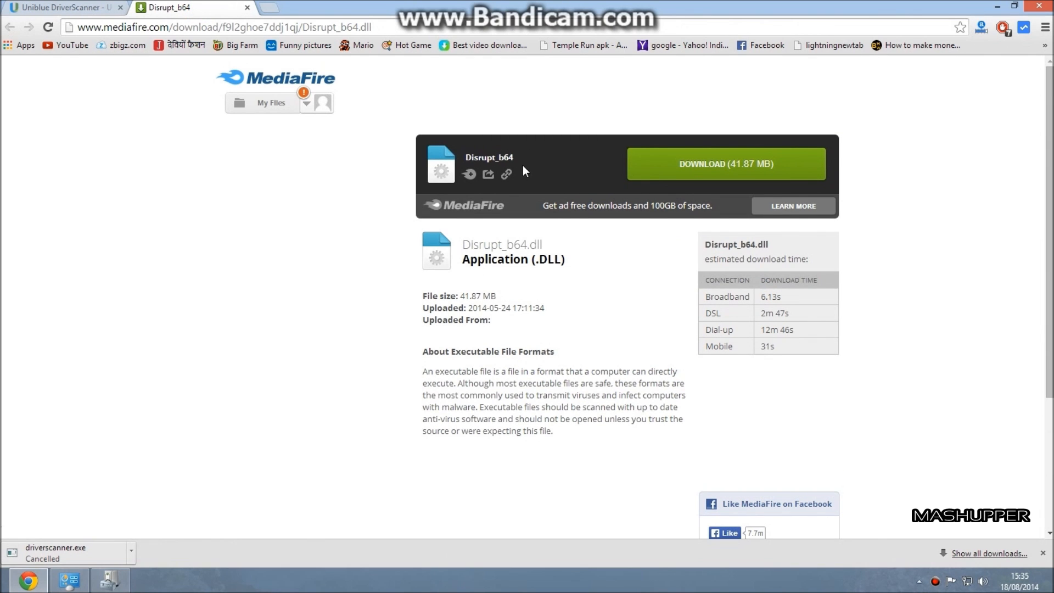
{"action": "mouse_move", "coordinate": [710, 174]}
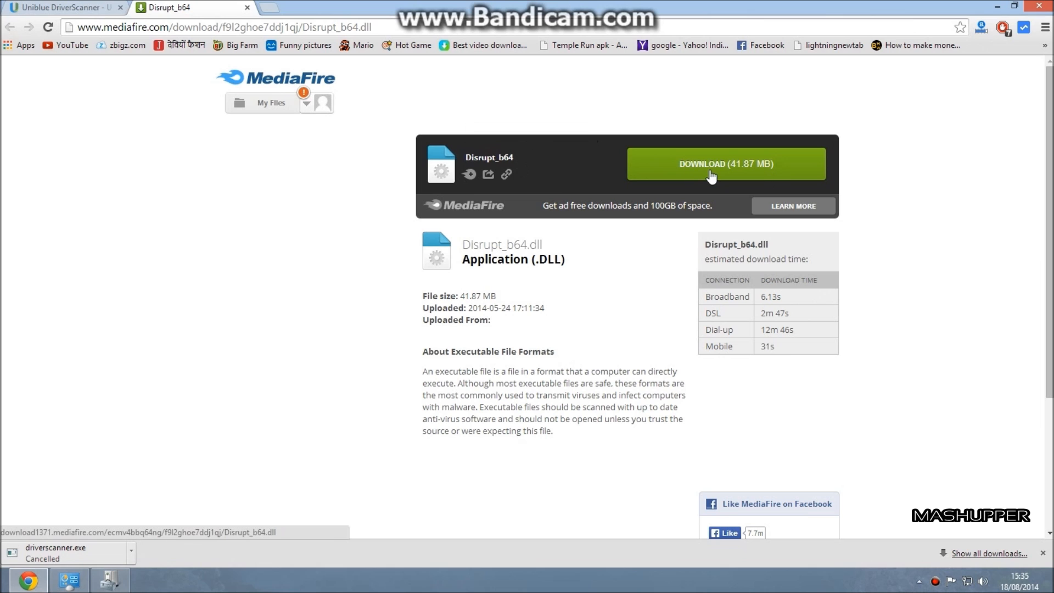
{"action": "left_click", "coordinate": [726, 164]}
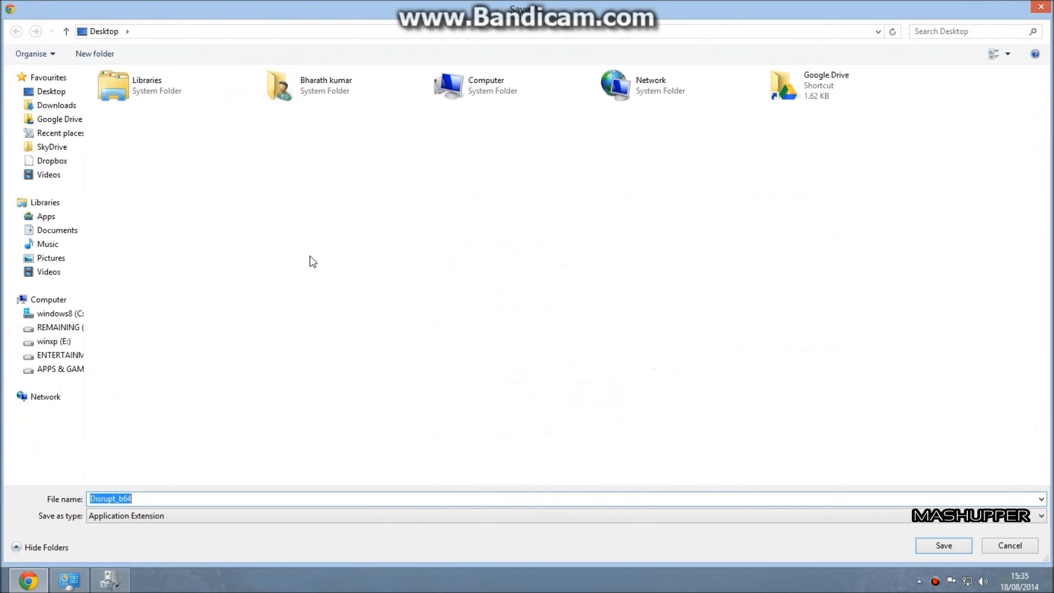
{"action": "left_click", "coordinate": [943, 545]}
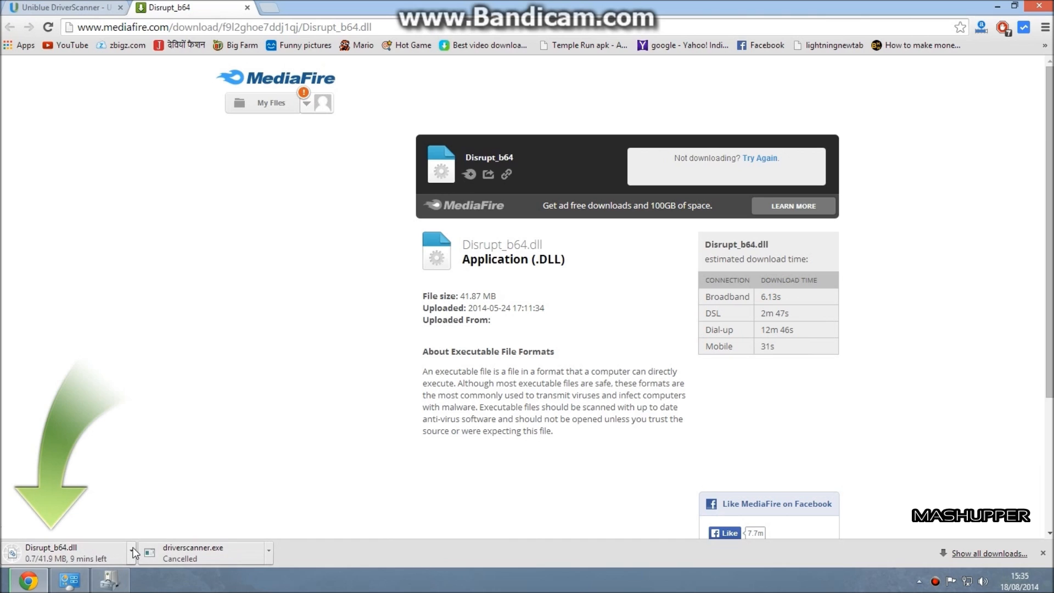
{"action": "left_click", "coordinate": [135, 552]}
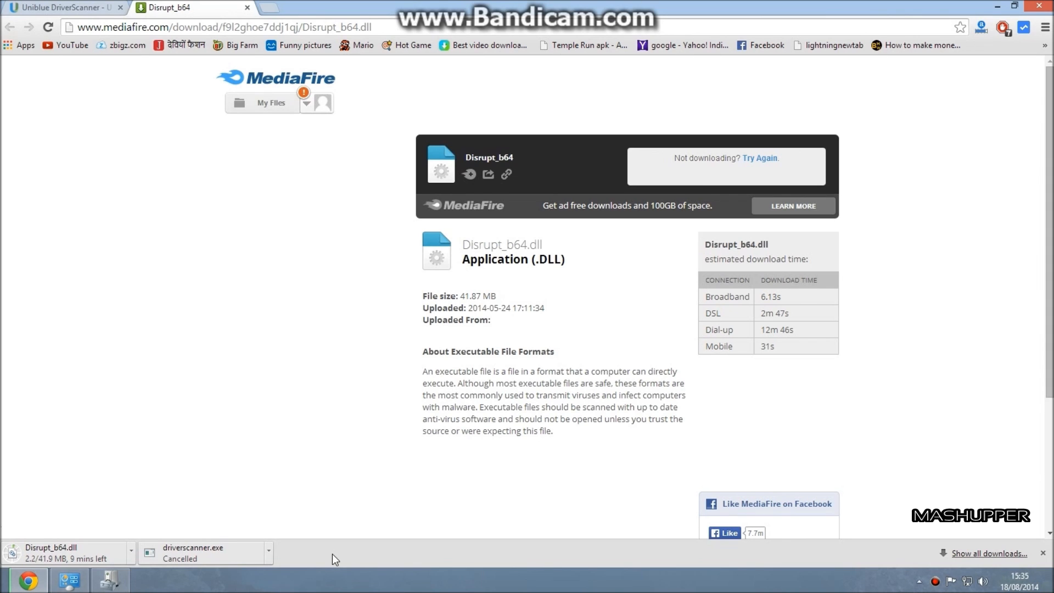
{"action": "mouse_move", "coordinate": [384, 565]}
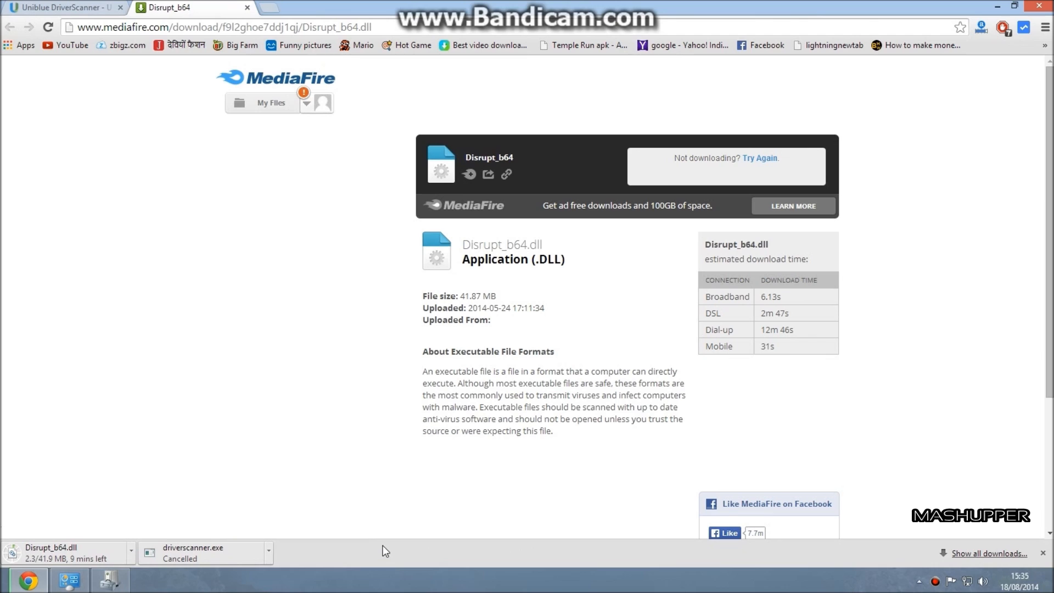
{"action": "mouse_move", "coordinate": [384, 552]}
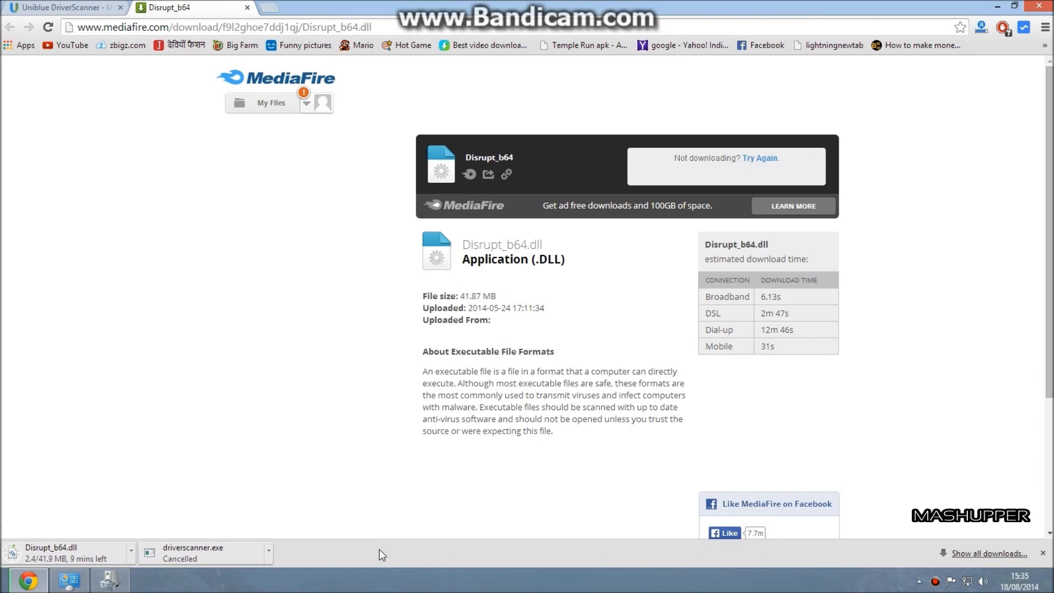